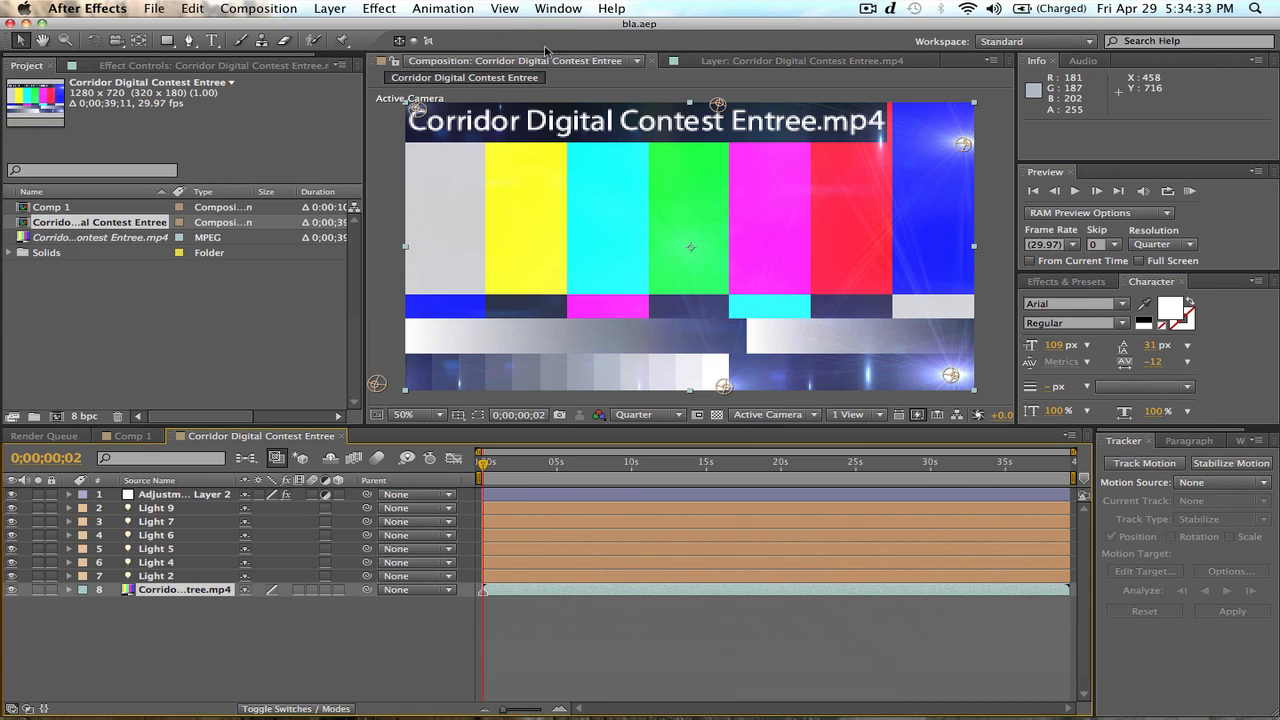
mouse_move(849, 292)
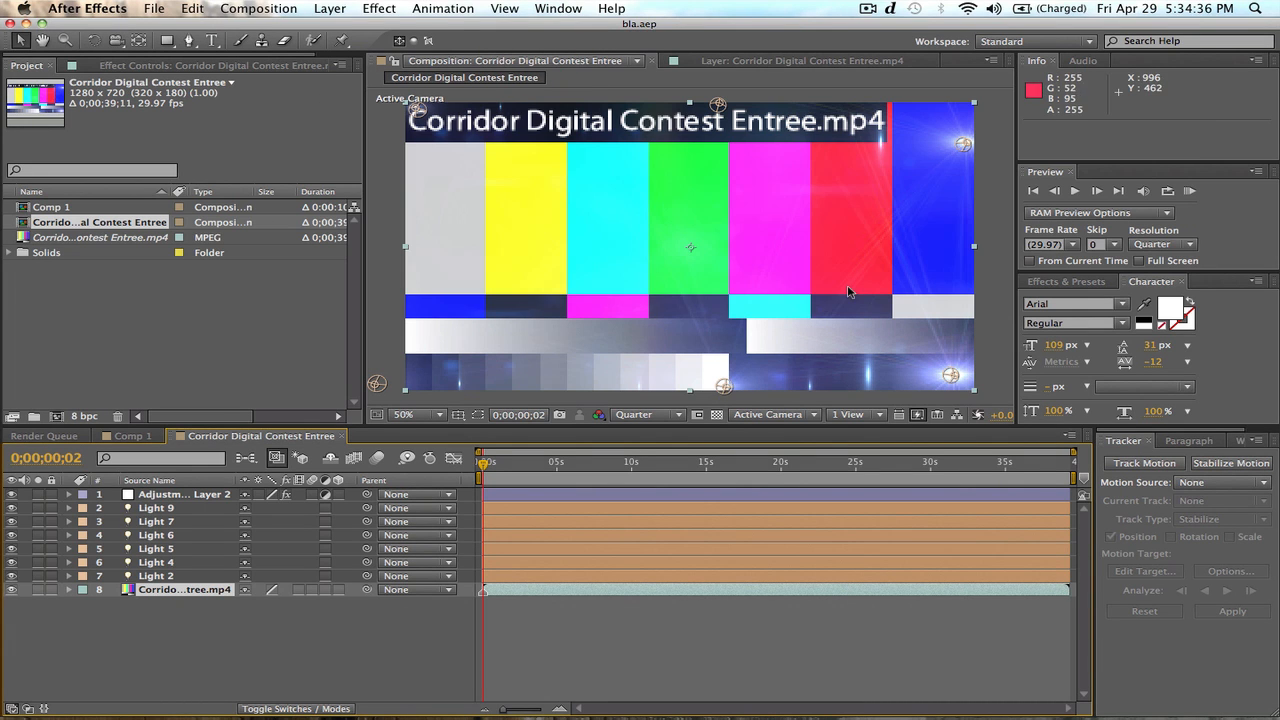
- Rewind to the first frame and open the context menu of the missing Corridor Digital Contest Entree.mp4
left_click(608, 461)
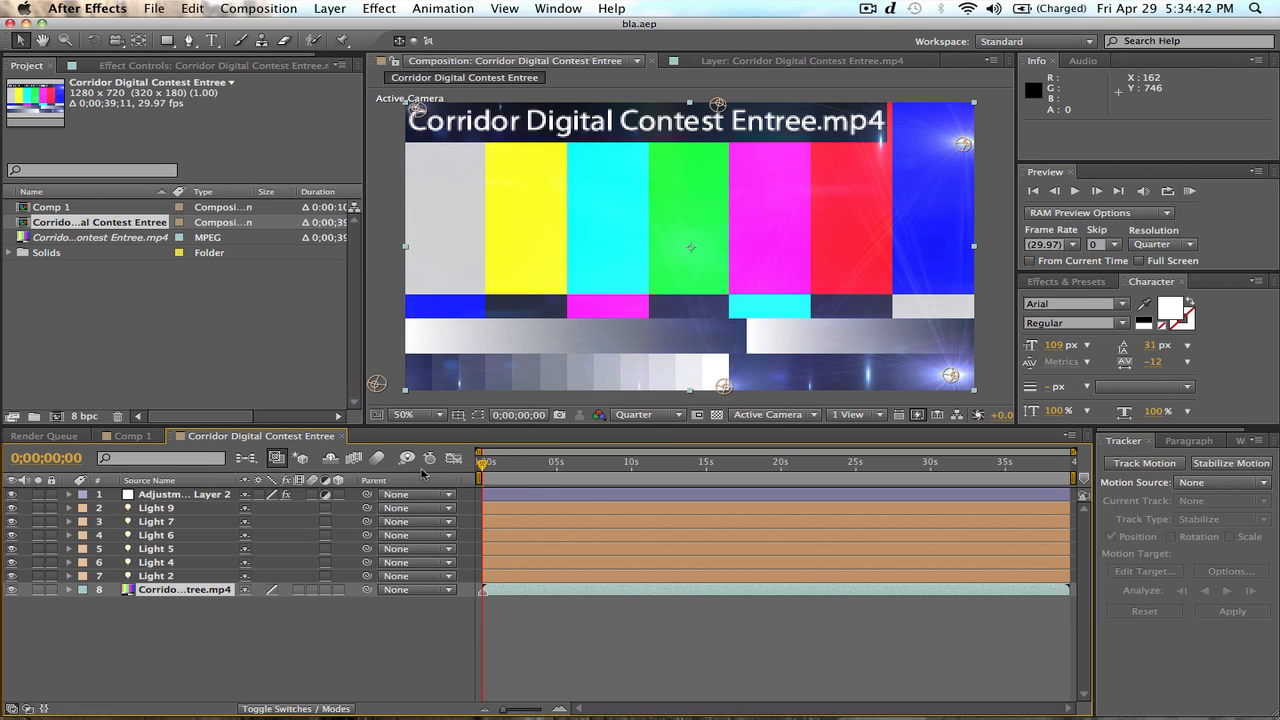
mouse_move(744, 224)
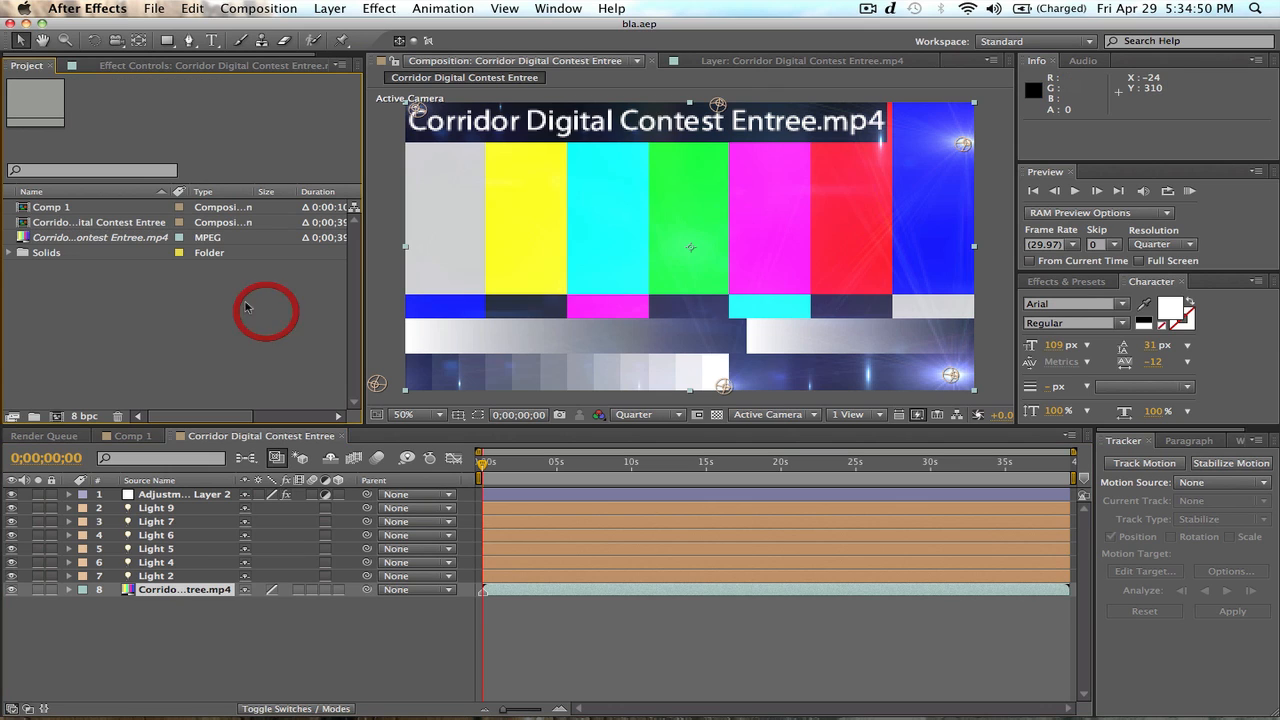
right_click(99, 237)
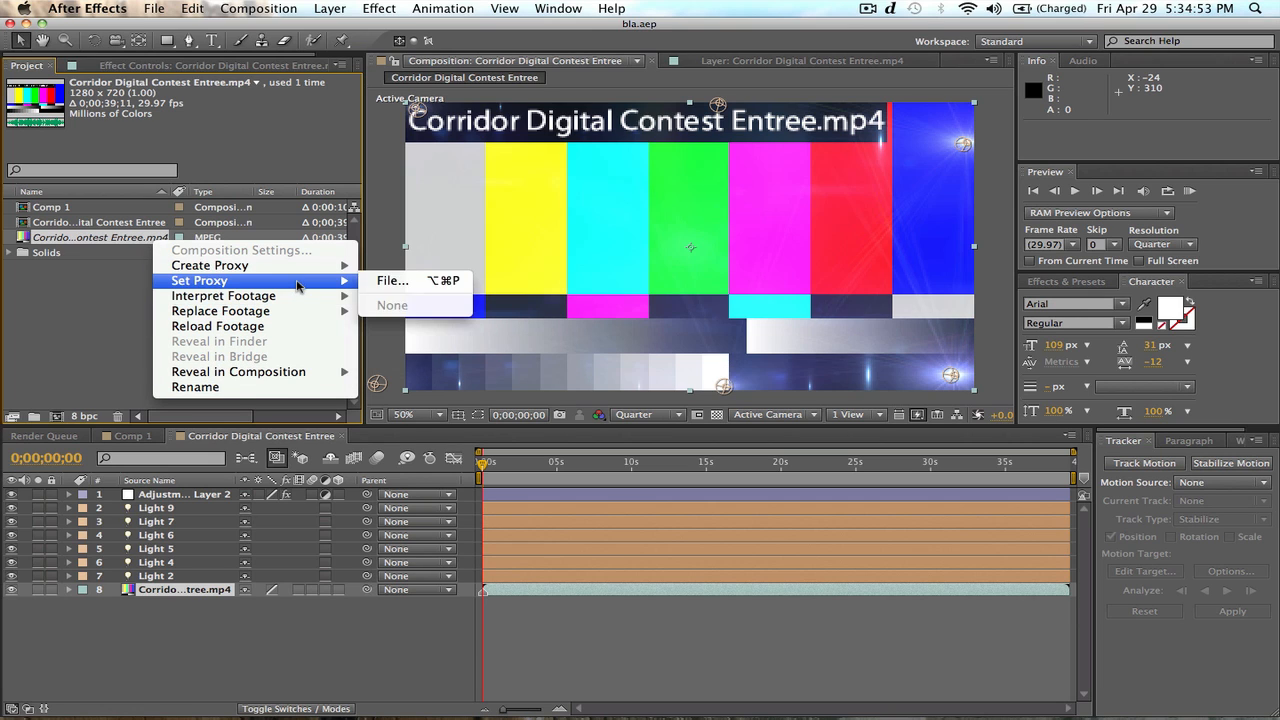
mouse_move(220, 311)
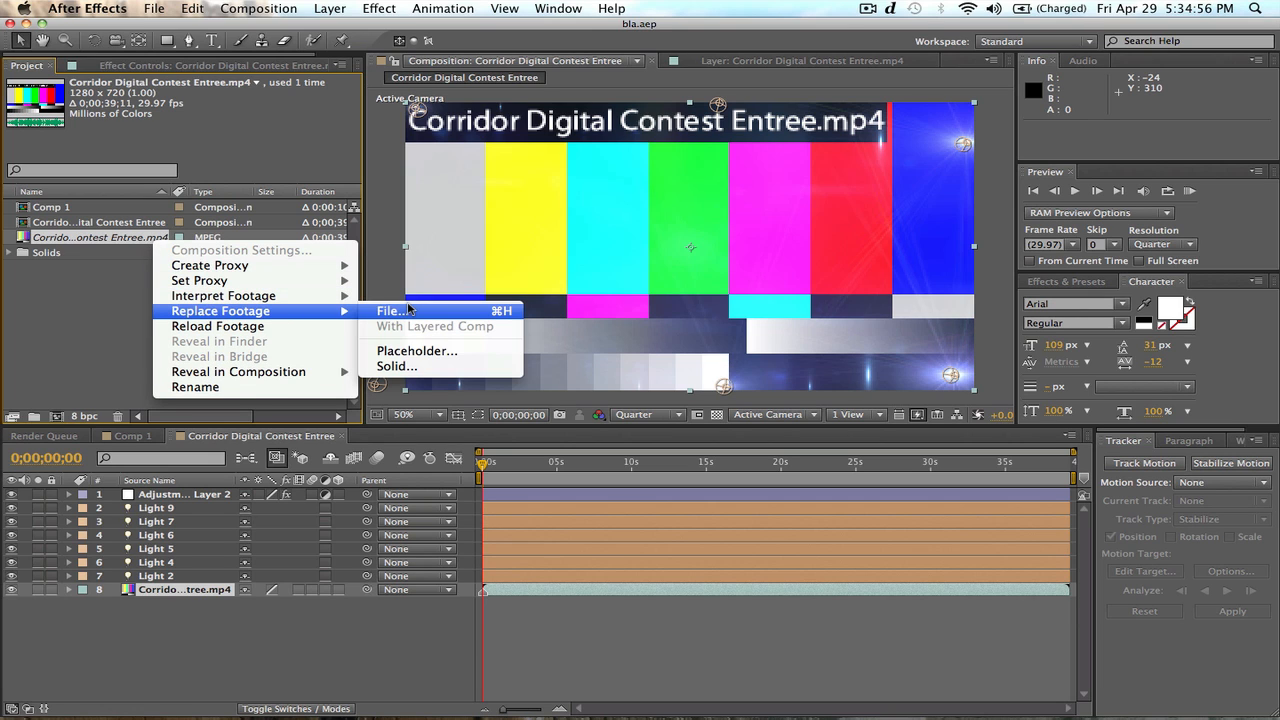
- Replace the missing footage with Corridor Digital Contest Entree.mp4 using Replace Footage > File
left_click(391, 311)
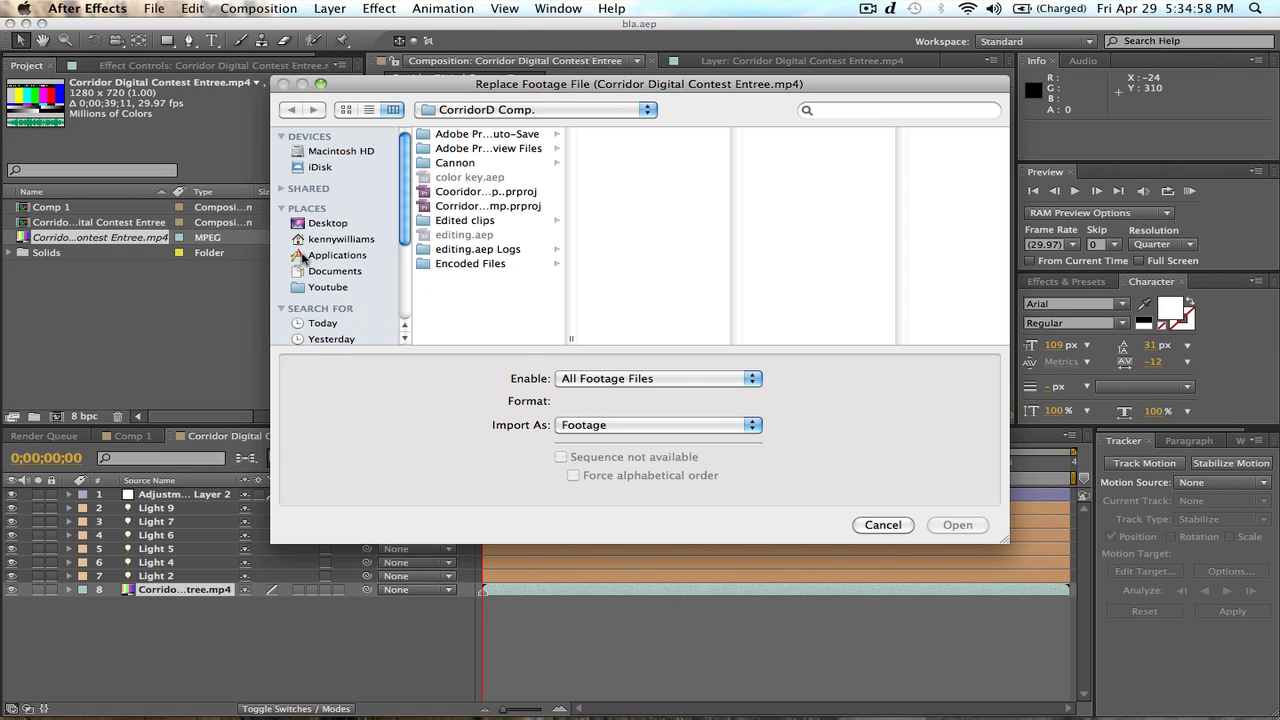
left_click(328, 287)
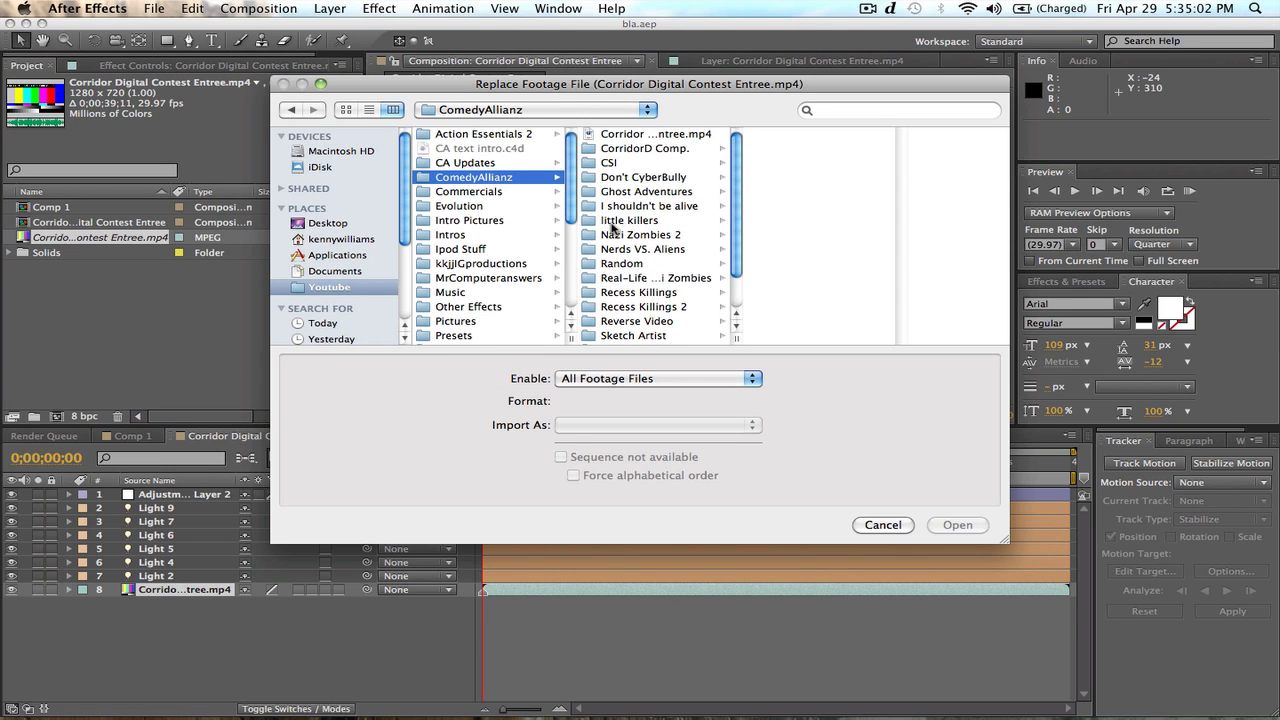
left_click(609, 162)
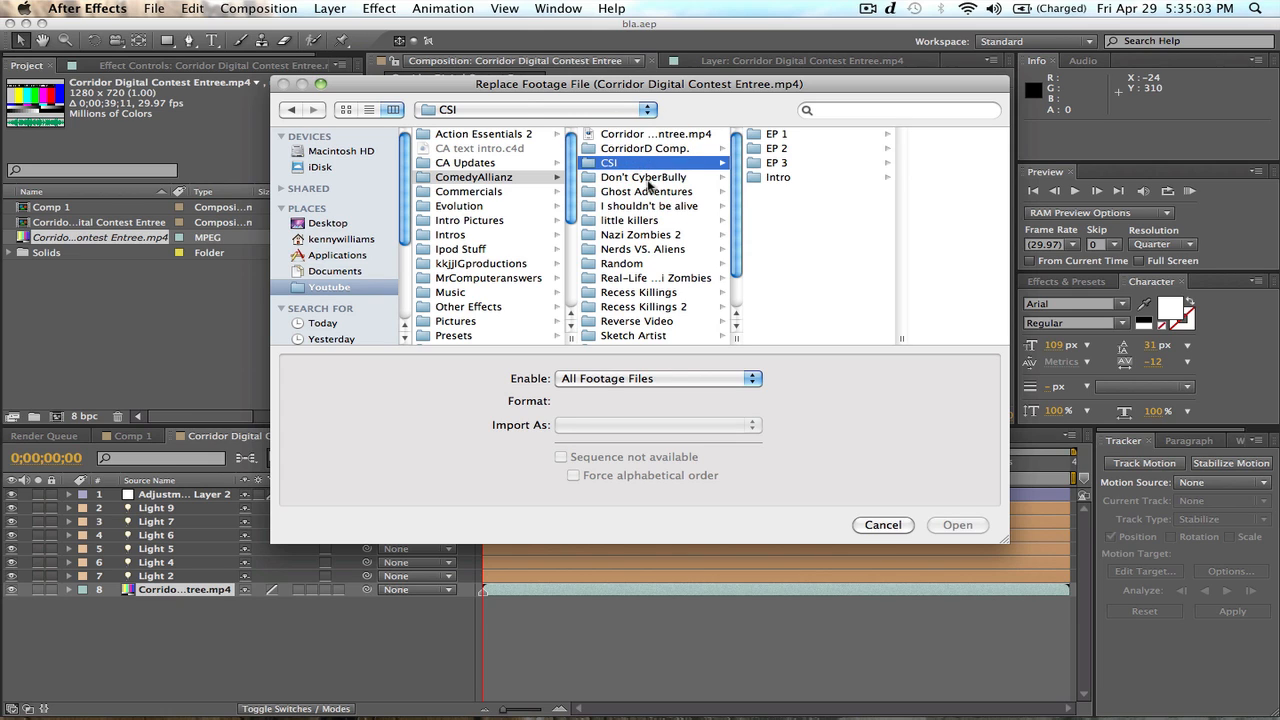
left_click(644, 148)
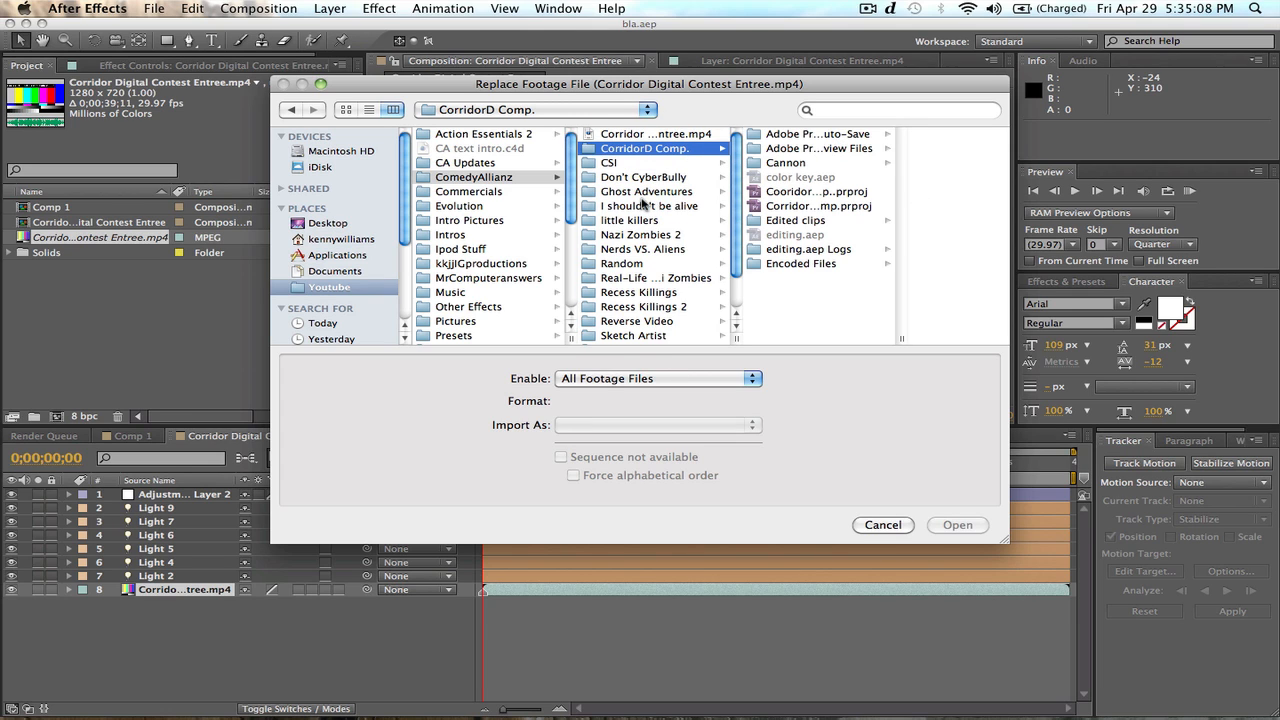
left_click(655, 133)
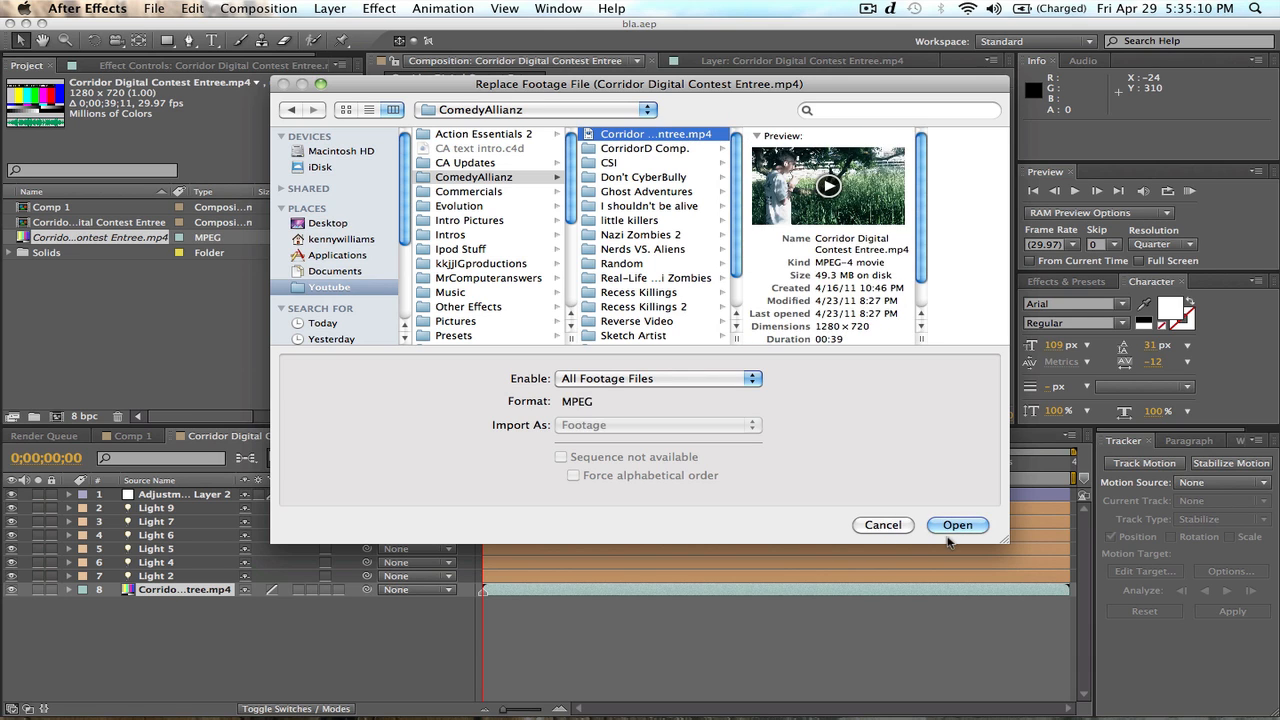
left_click(957, 525)
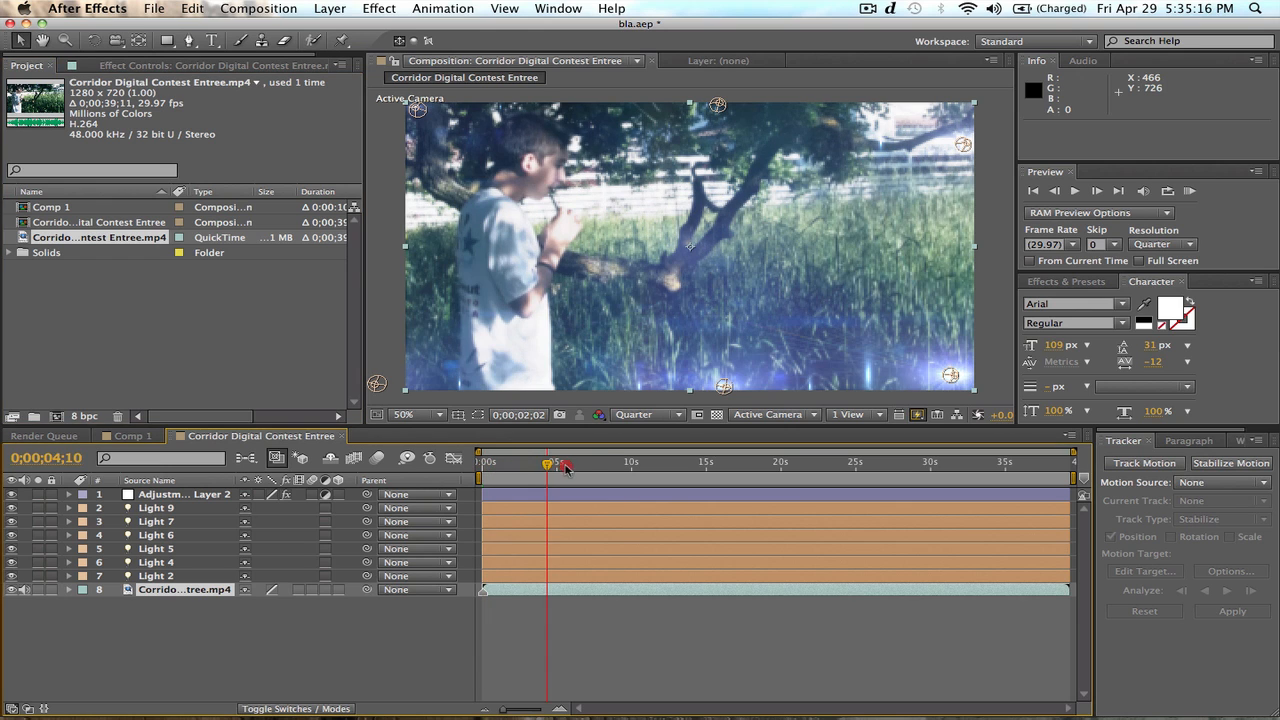
- Scrub the timeline, then play and stop a RAM preview of the relinked composition
left_click_drag(565, 462, 522, 462)
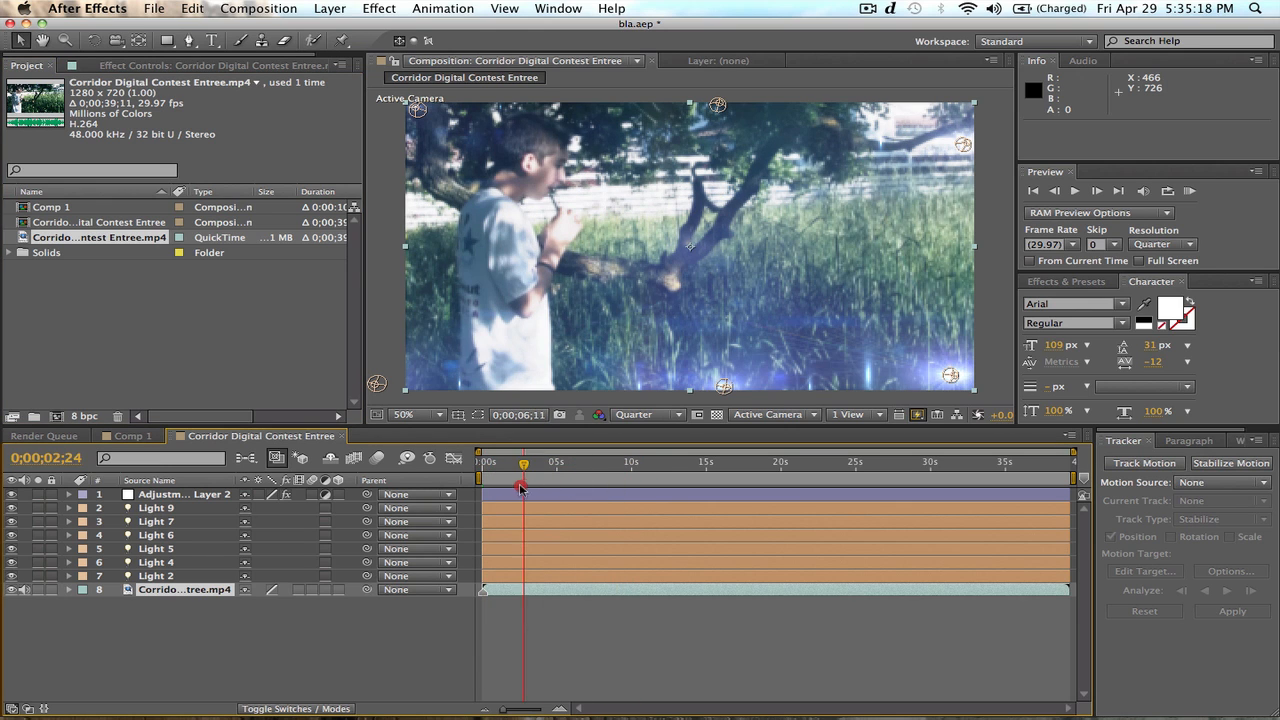
left_click(1189, 191)
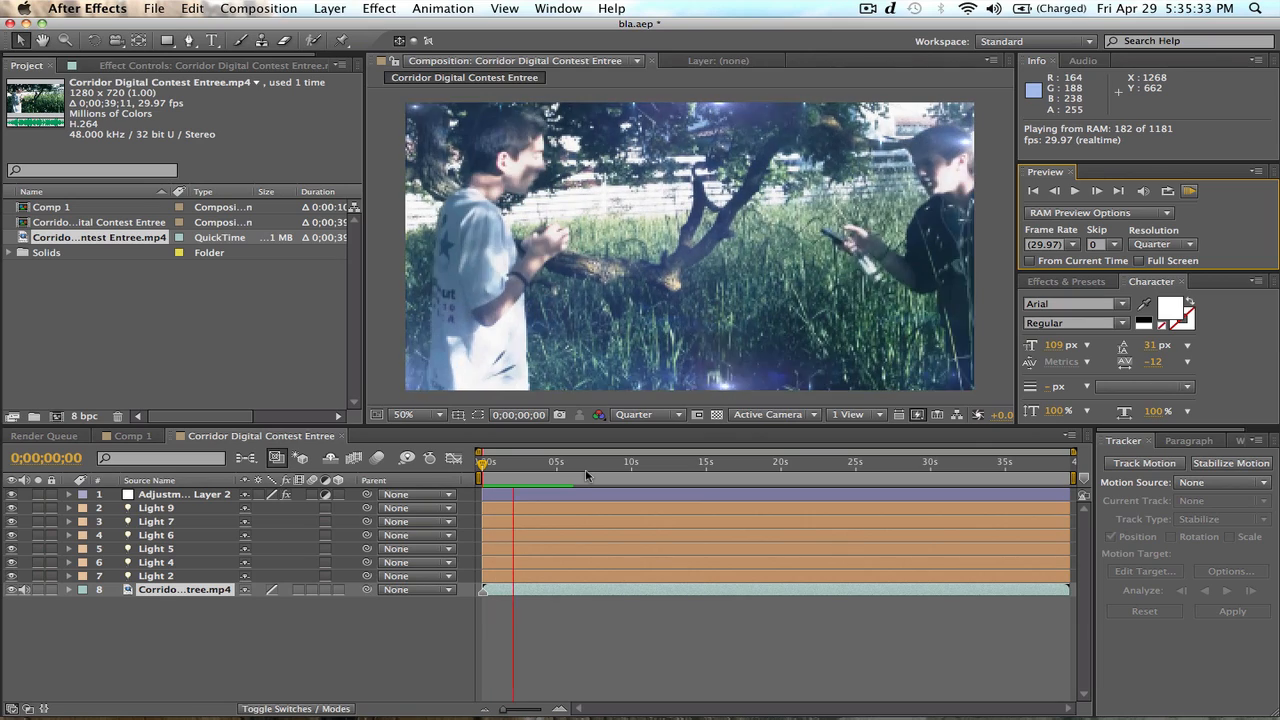
left_click(213, 692)
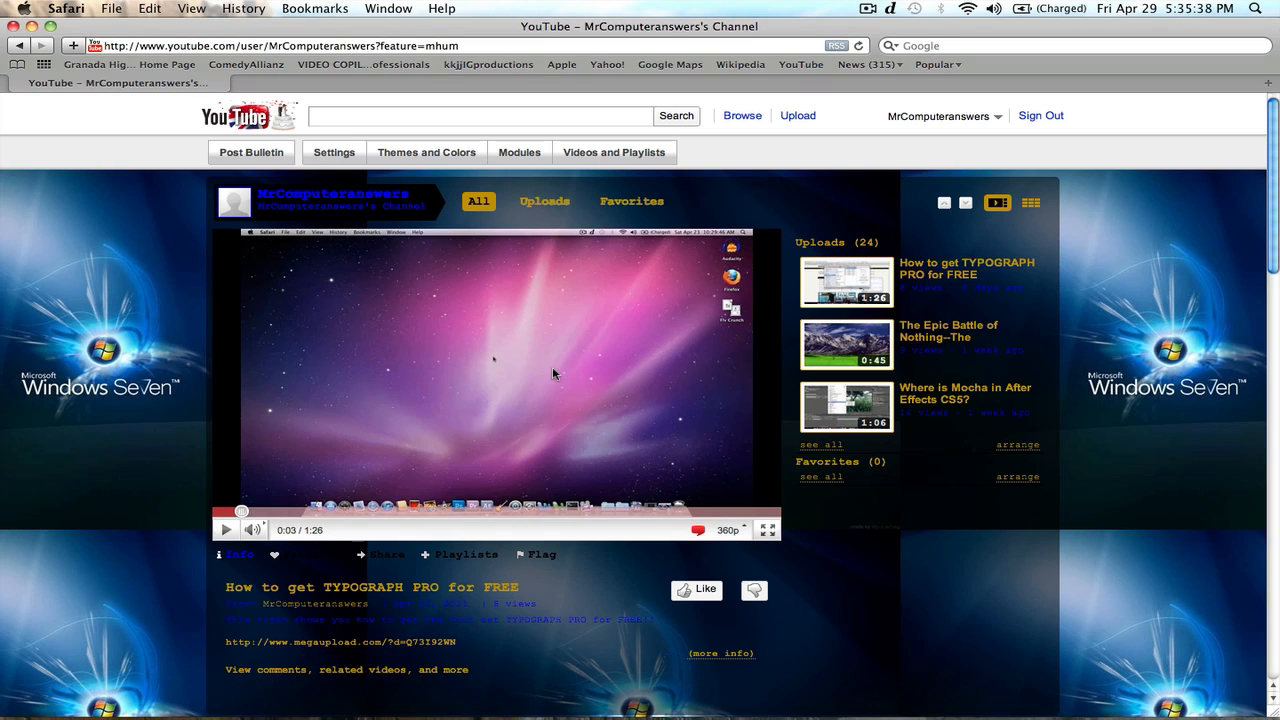
mouse_move(1125, 445)
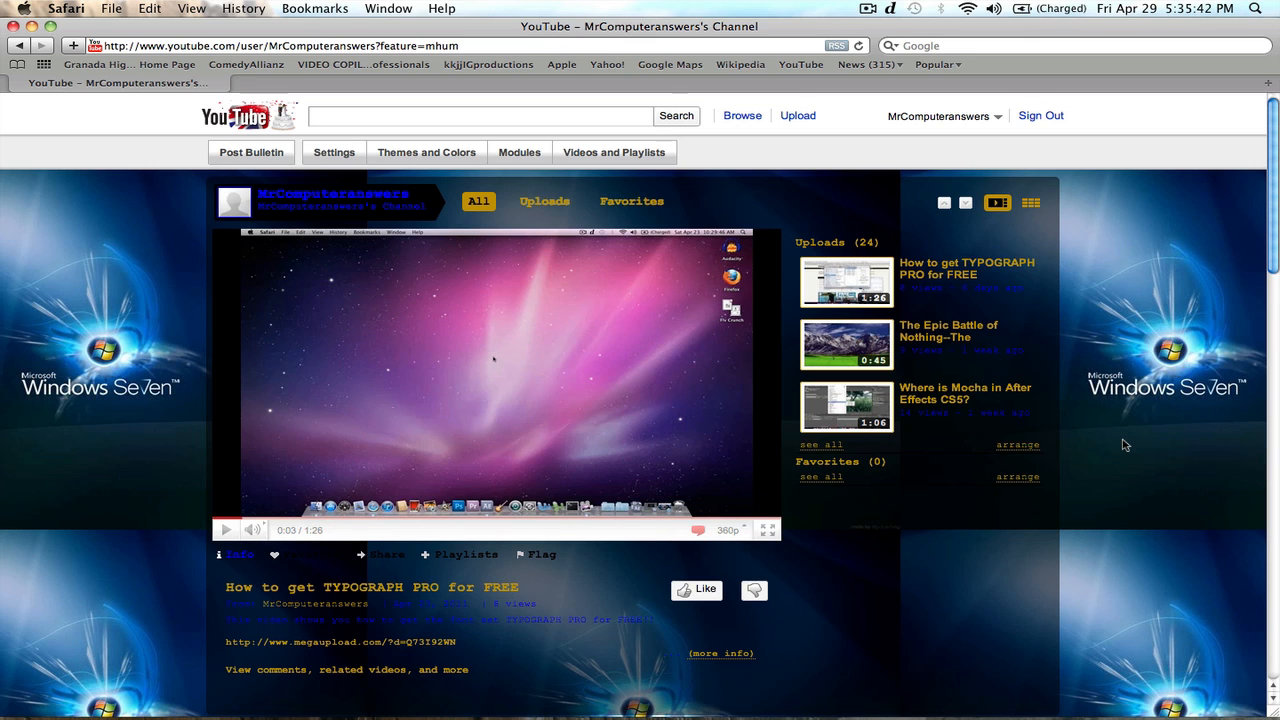
mouse_move(398, 316)
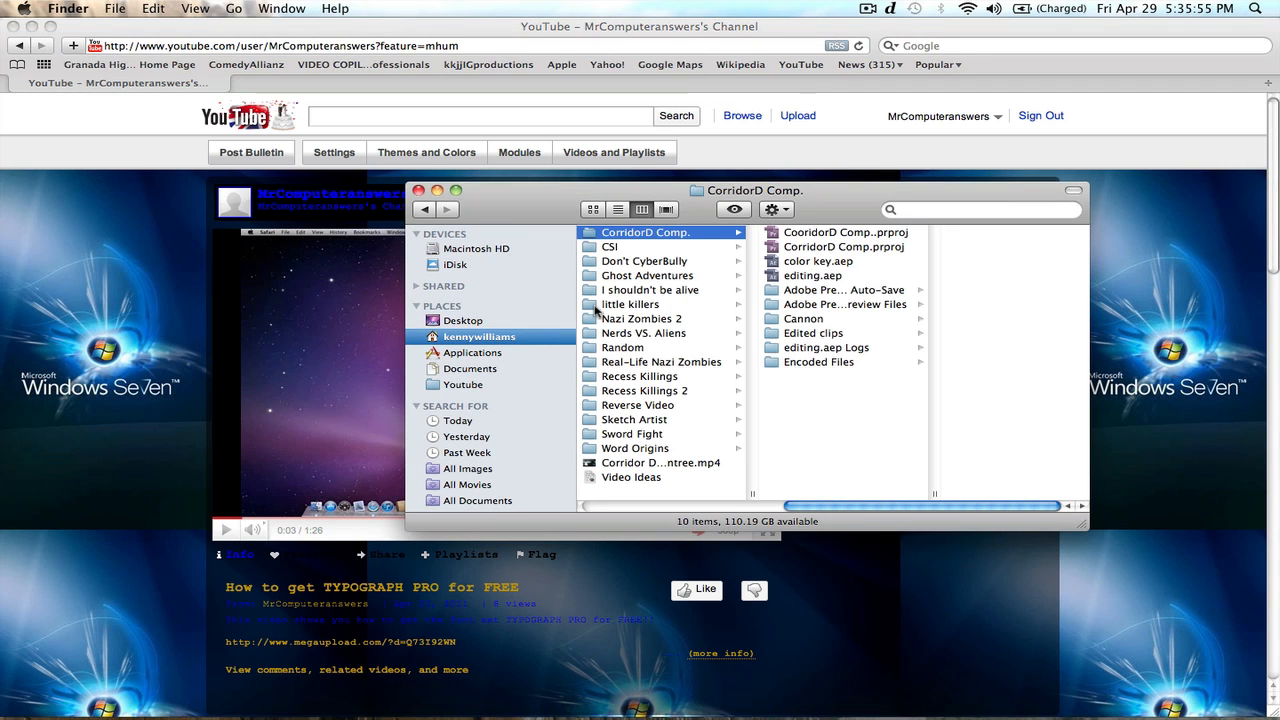
- Navigate Action Essentials 2's 720p subfolders in Finder down to Bonus_Sound_FX
left_click(463, 384)
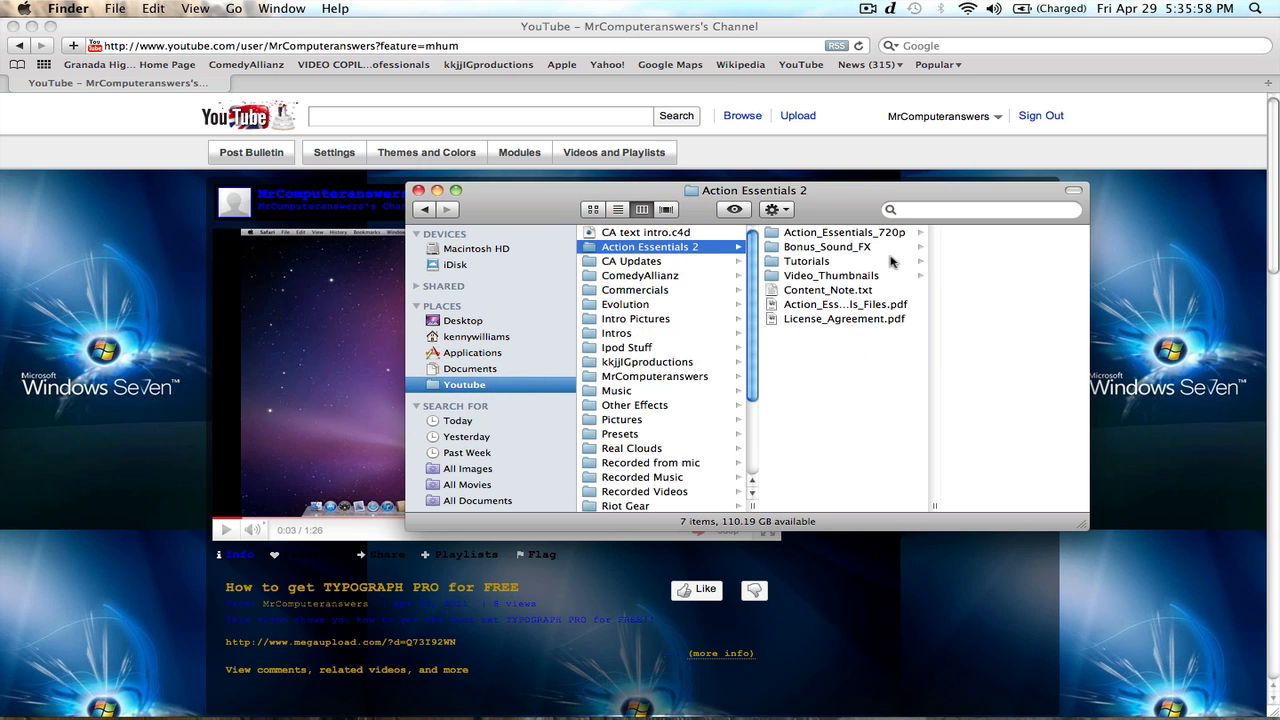
mouse_move(875, 247)
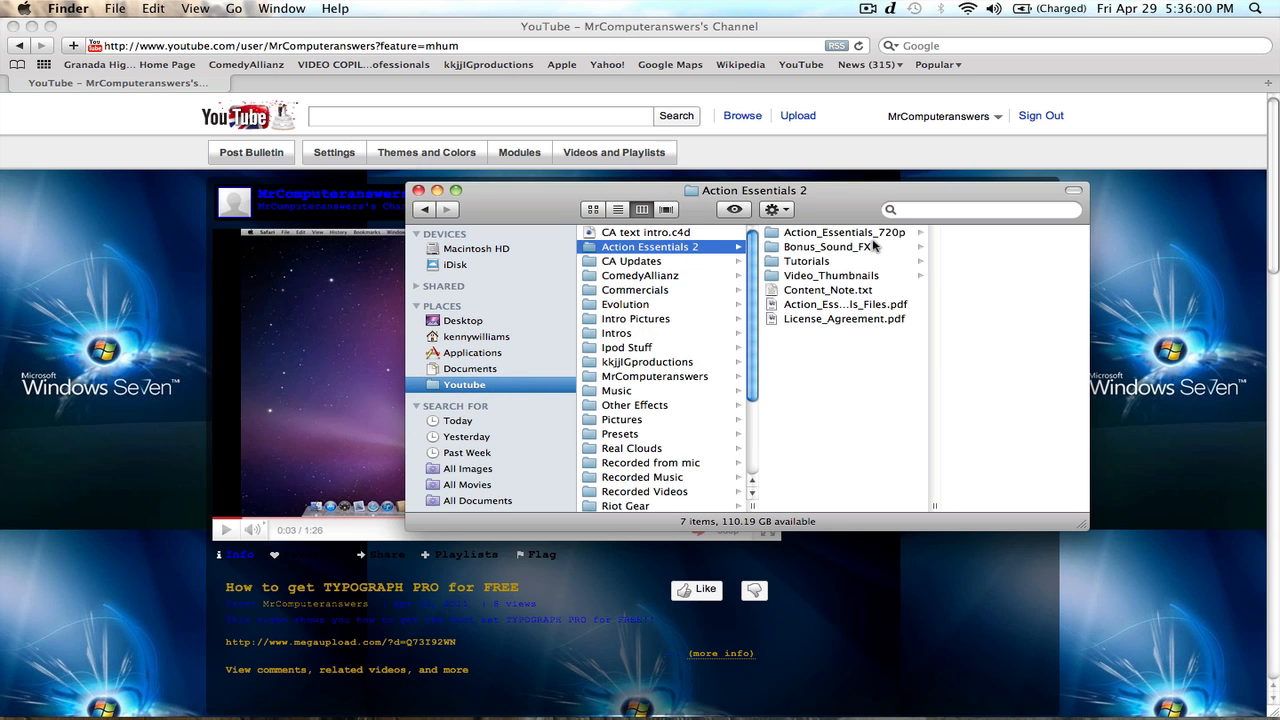
left_click(844, 232)
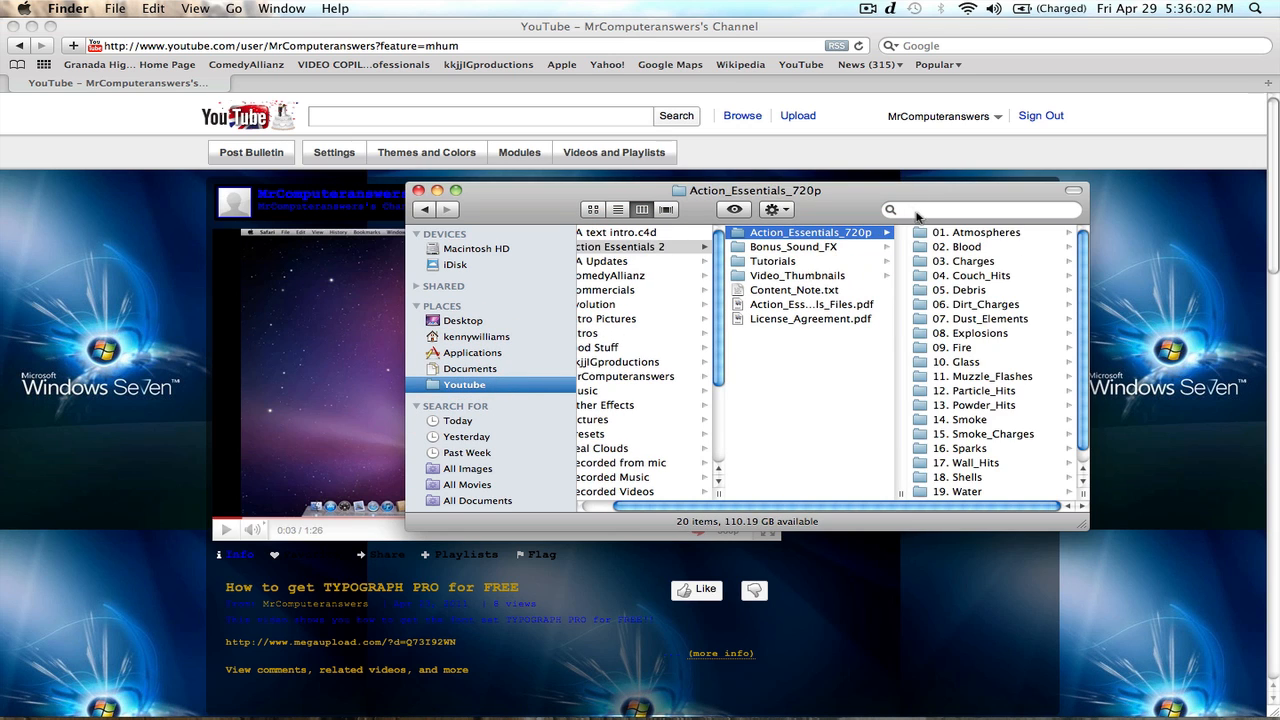
left_click(985, 232)
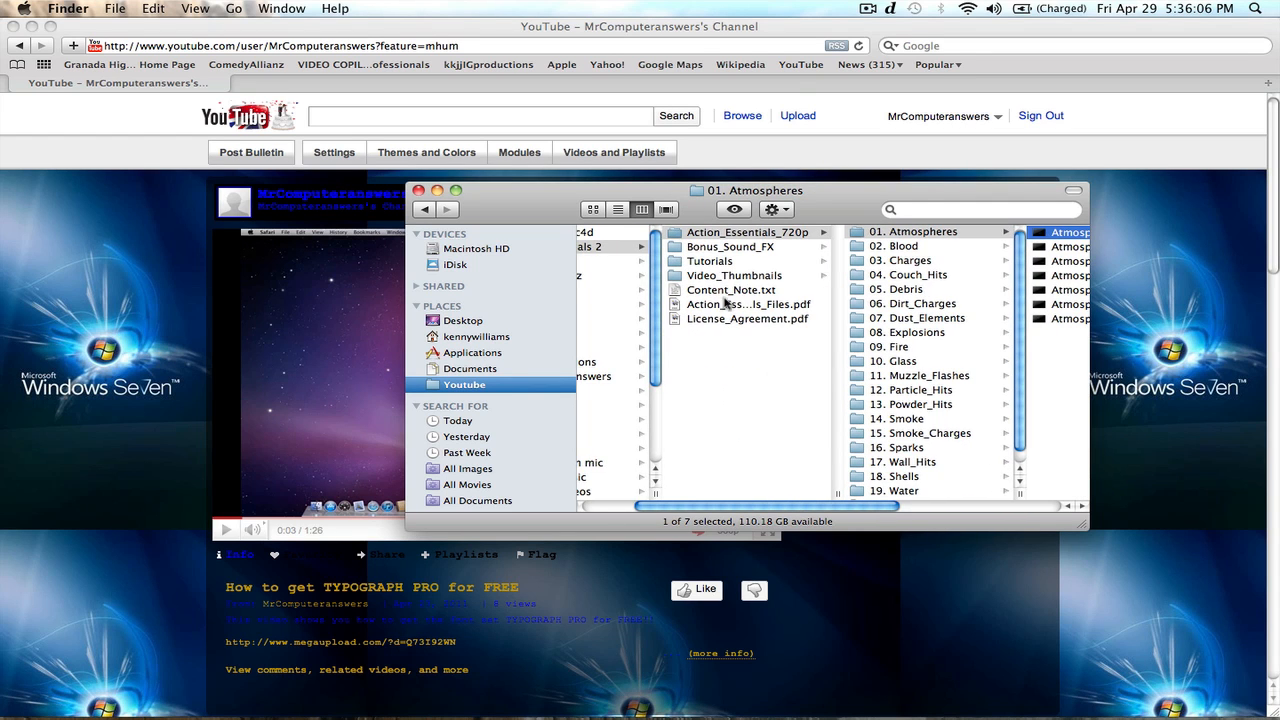
left_click(734, 275)
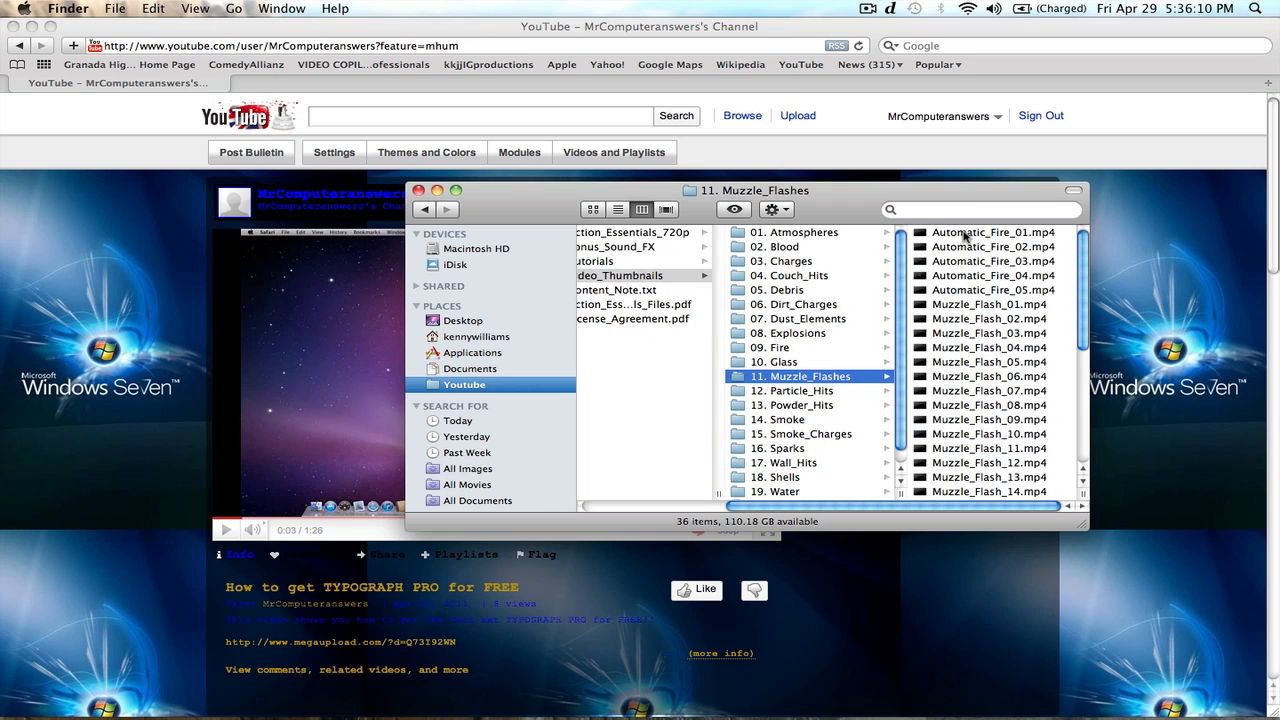
left_click(808, 232)
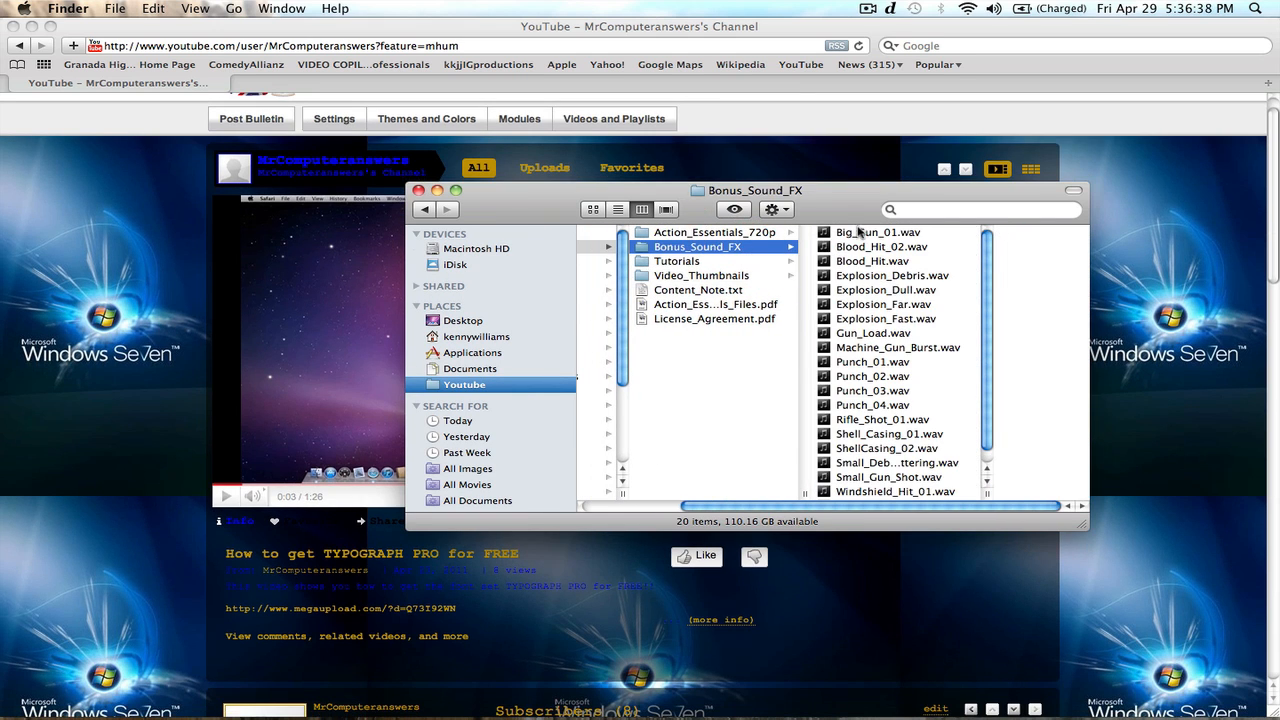
- Preview Big_Gun_01.wav, Blood_Hit_02.wav and Explosion_Dull.wav in Quick Look, then close it
double_click(877, 232)
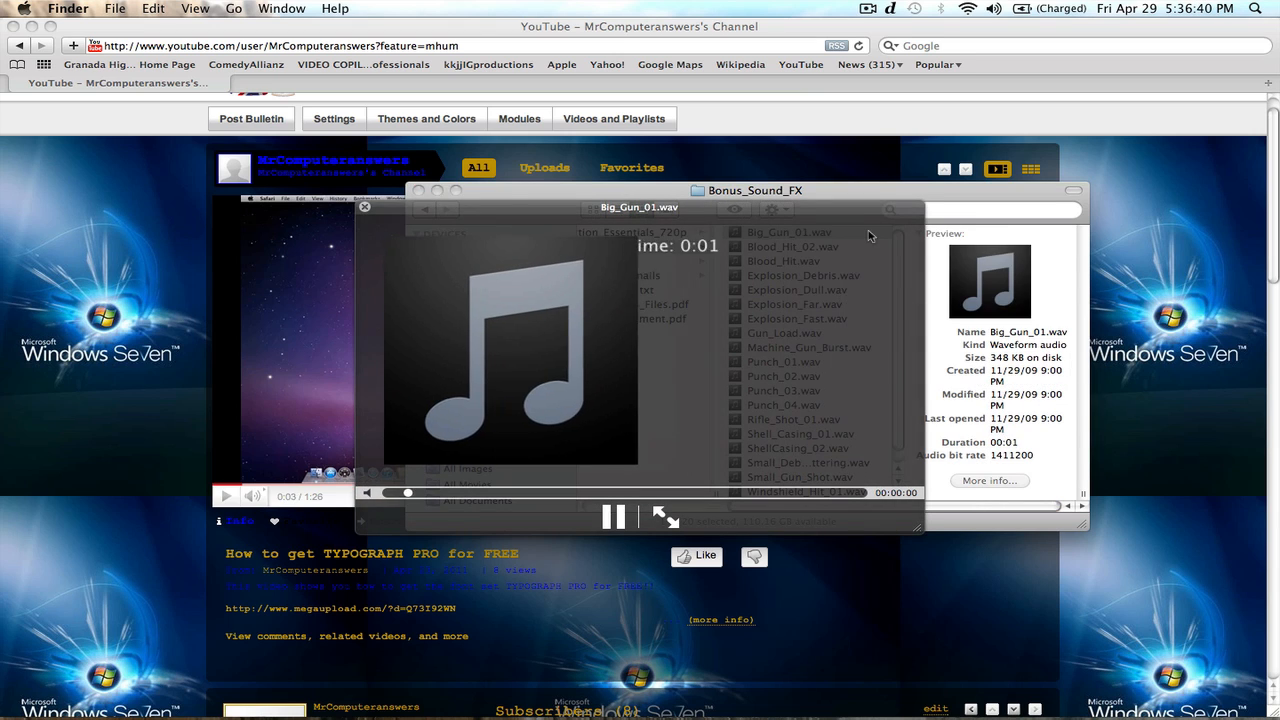
left_click(793, 246)
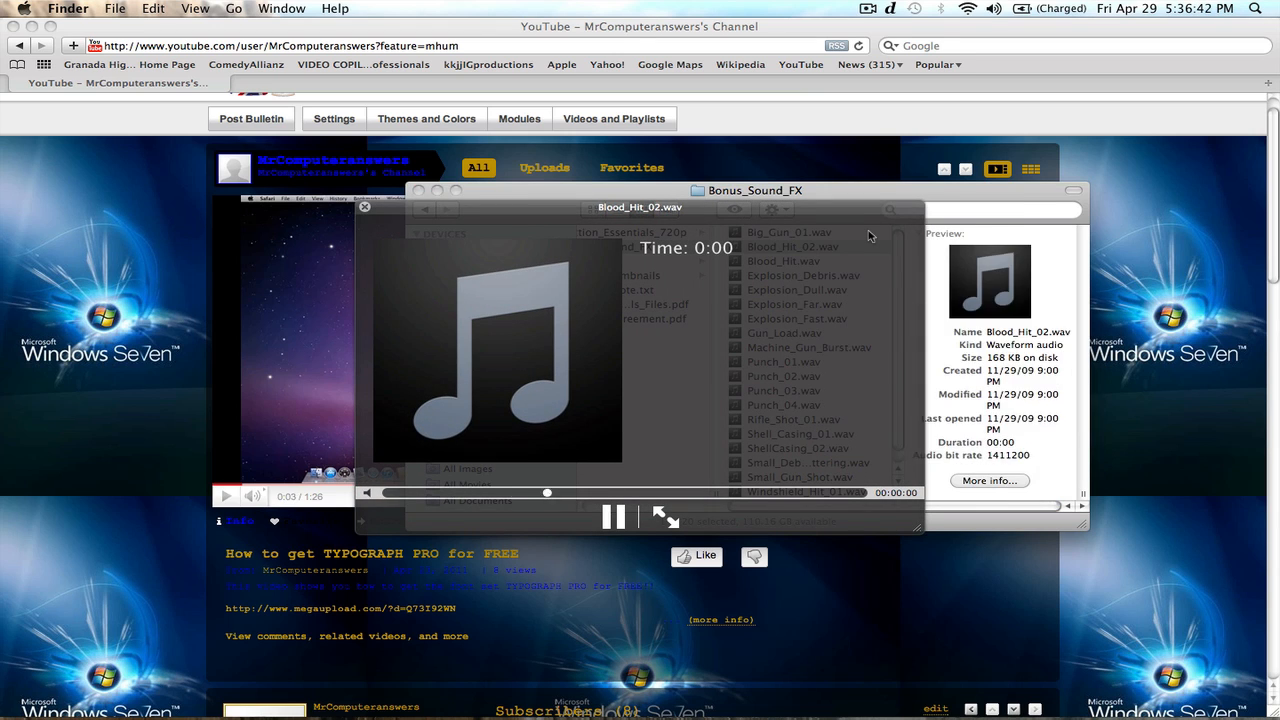
left_click(797, 290)
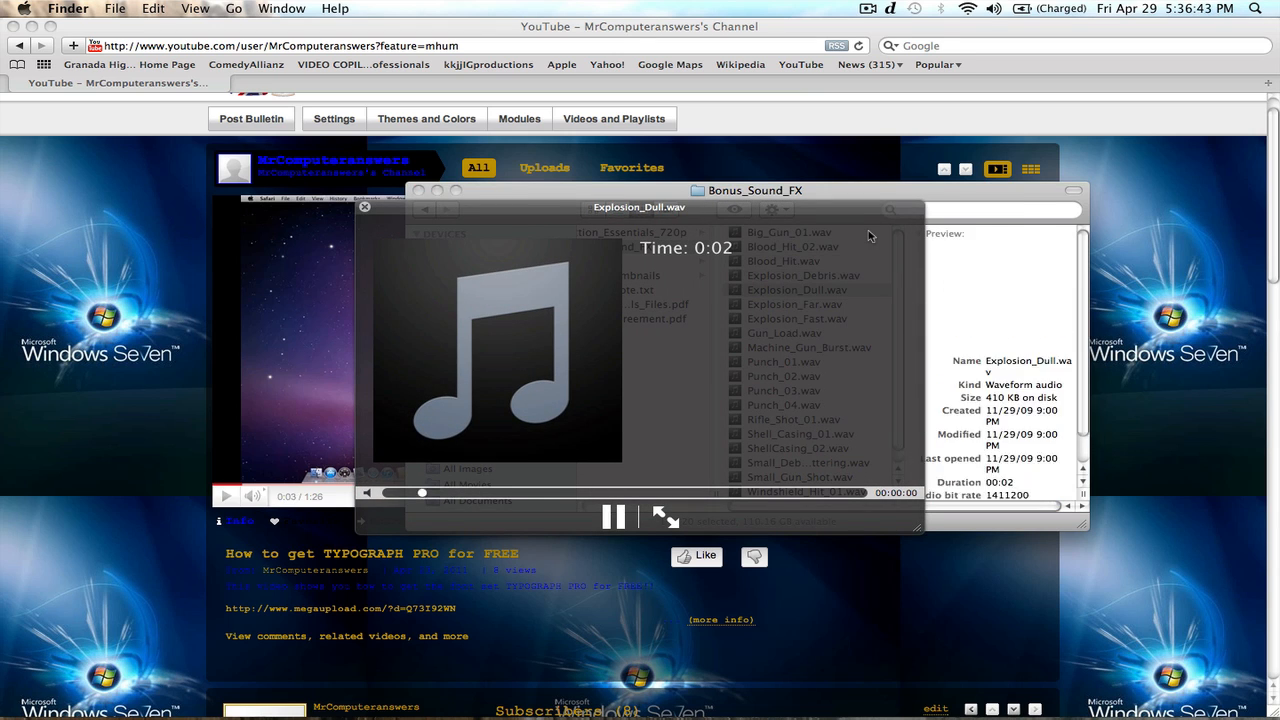
left_click(785, 333)
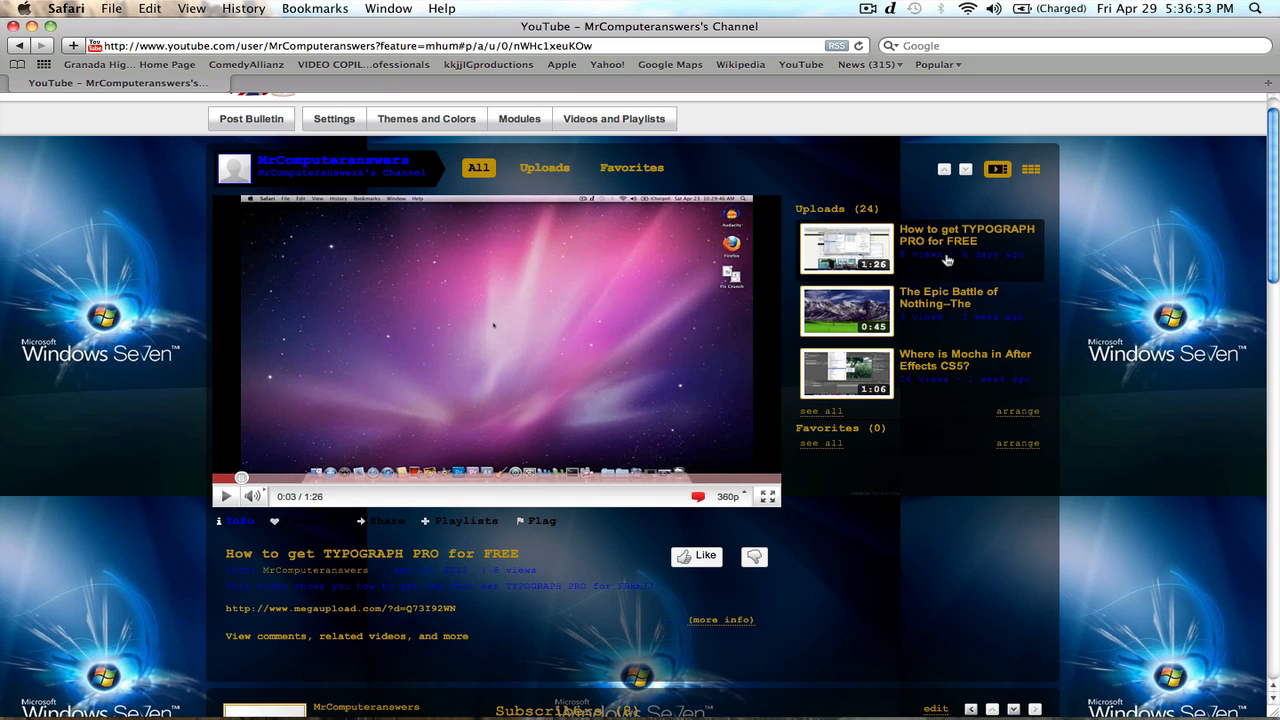
- Replay the TYPOGRAPH PRO video and follow its megaupload.com description link to the new tab
left_click(226, 496)
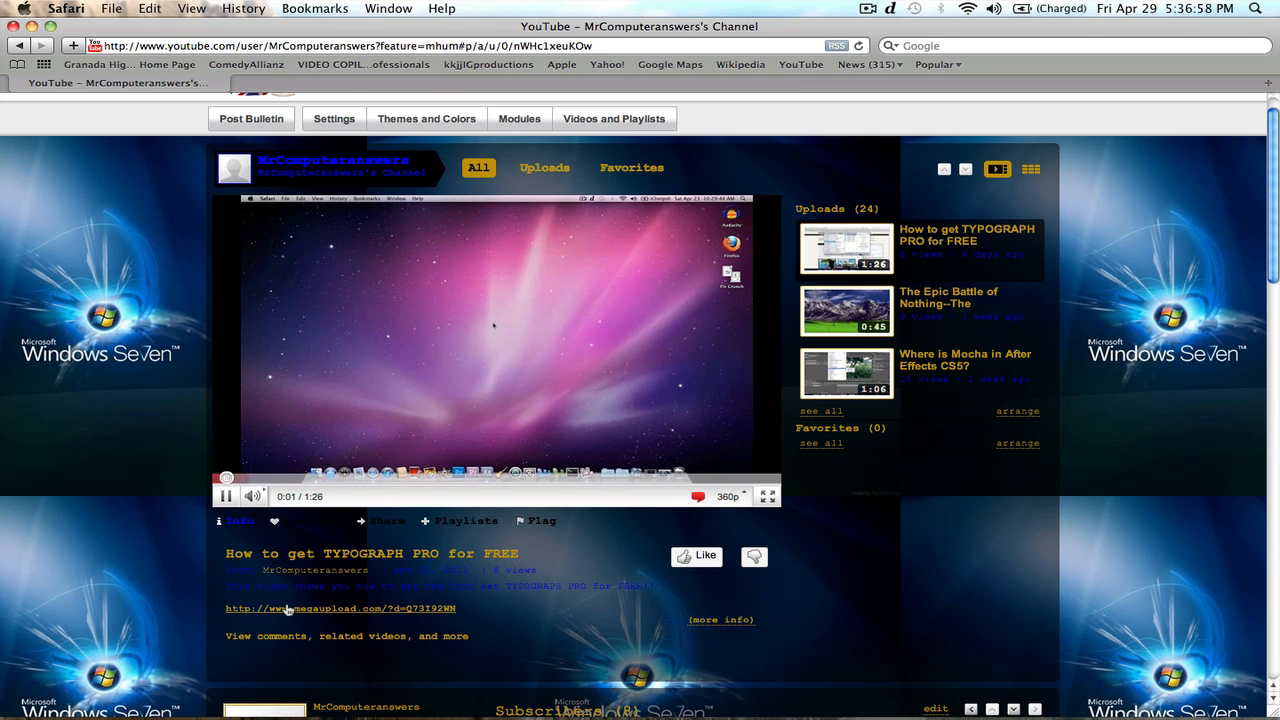
left_click(340, 608)
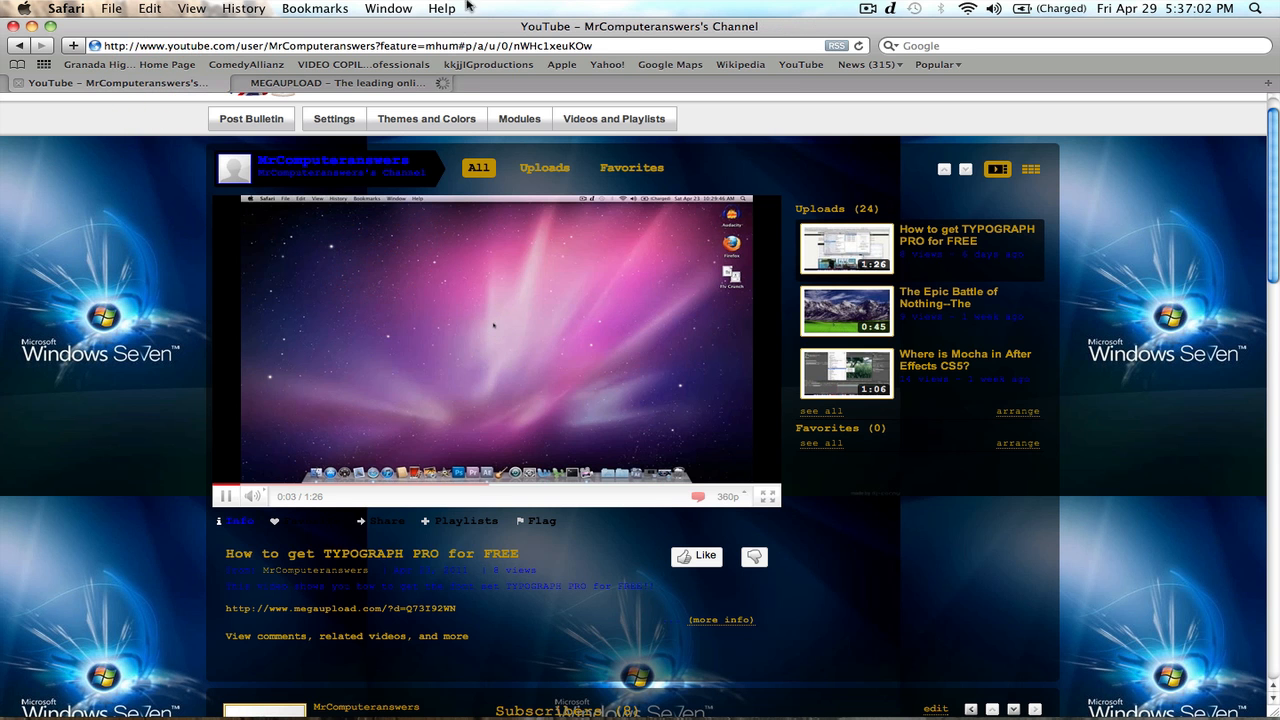
left_click(226, 496)
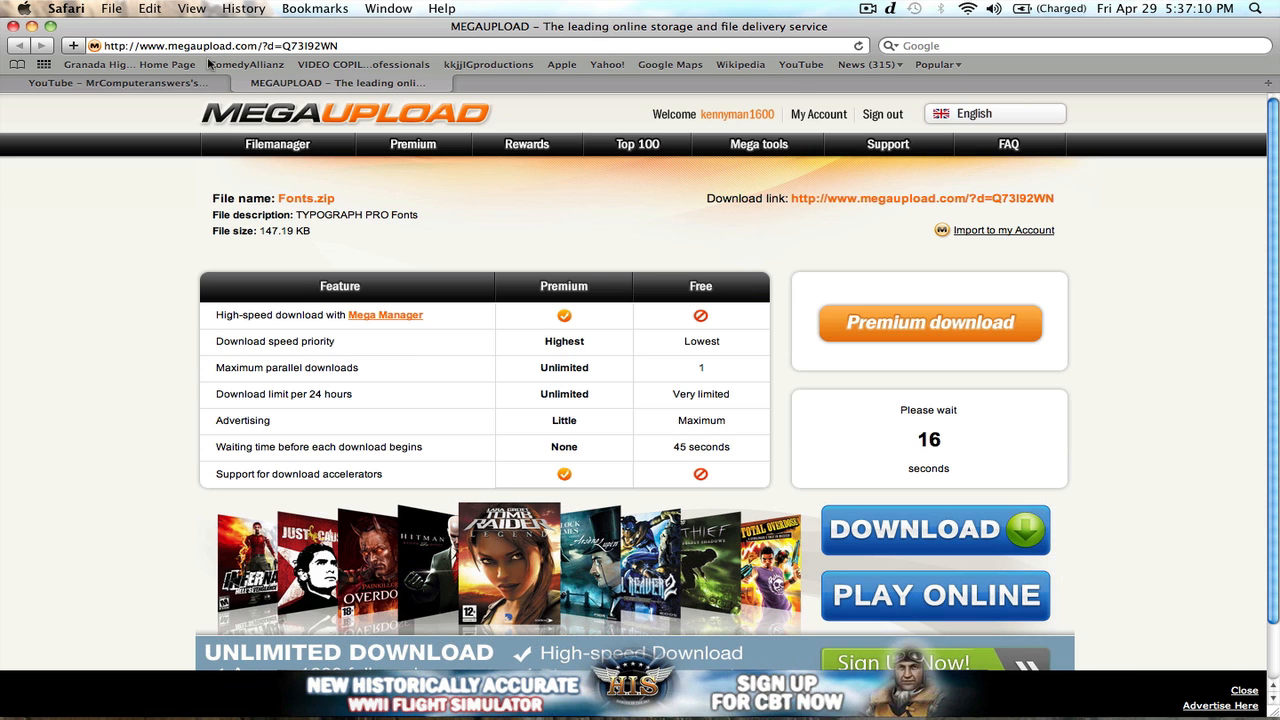
- Close the Megaupload Fonts.zip tab to return to the YouTube channel
left_click(117, 83)
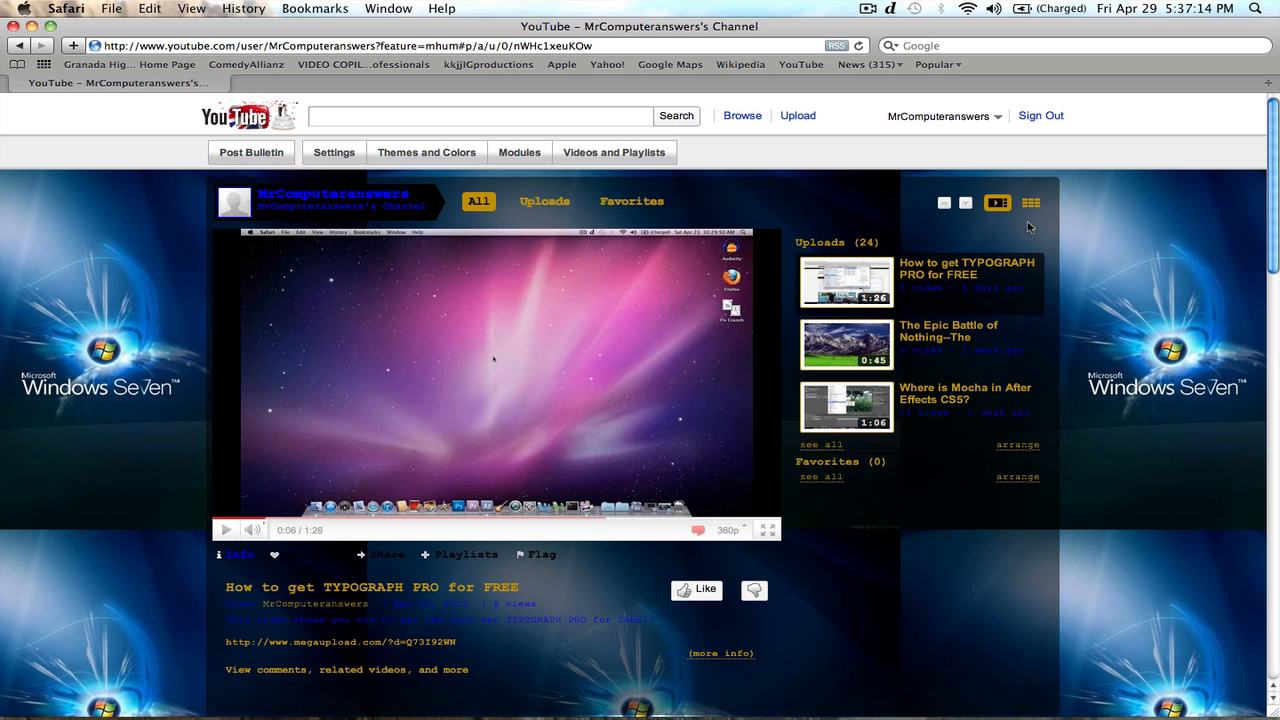
mouse_move(1080, 178)
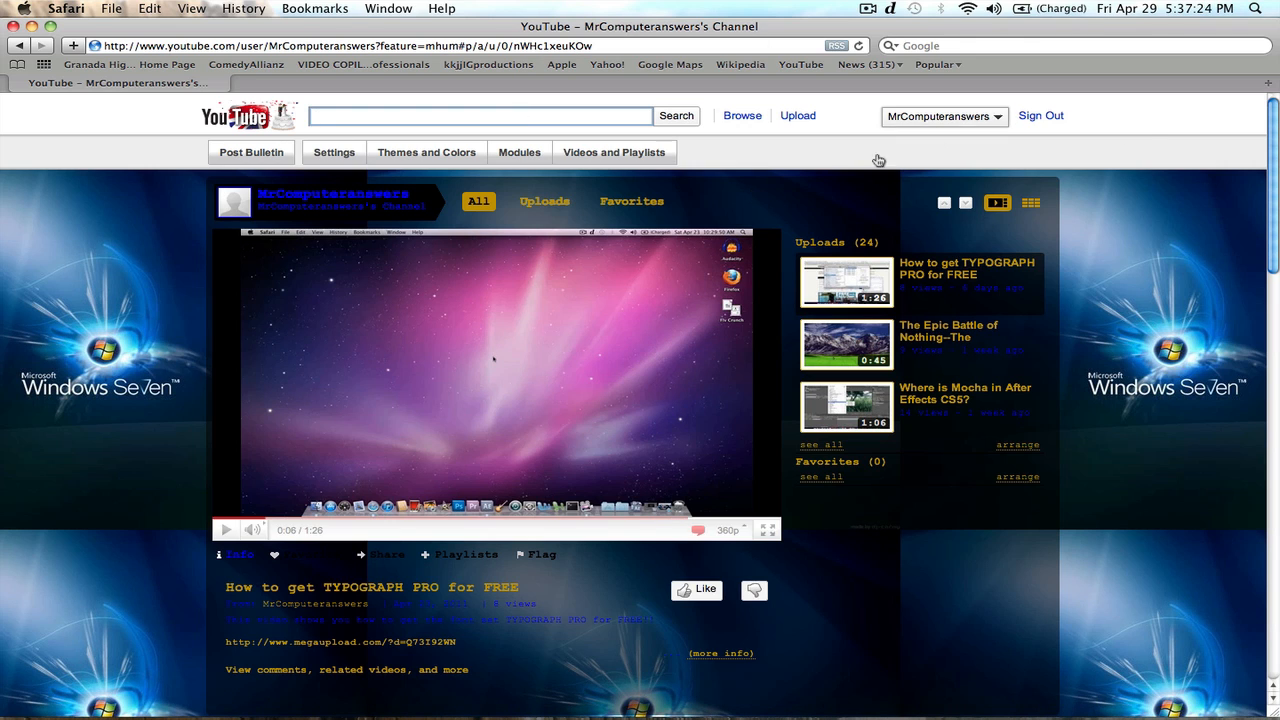
mouse_move(540, 183)
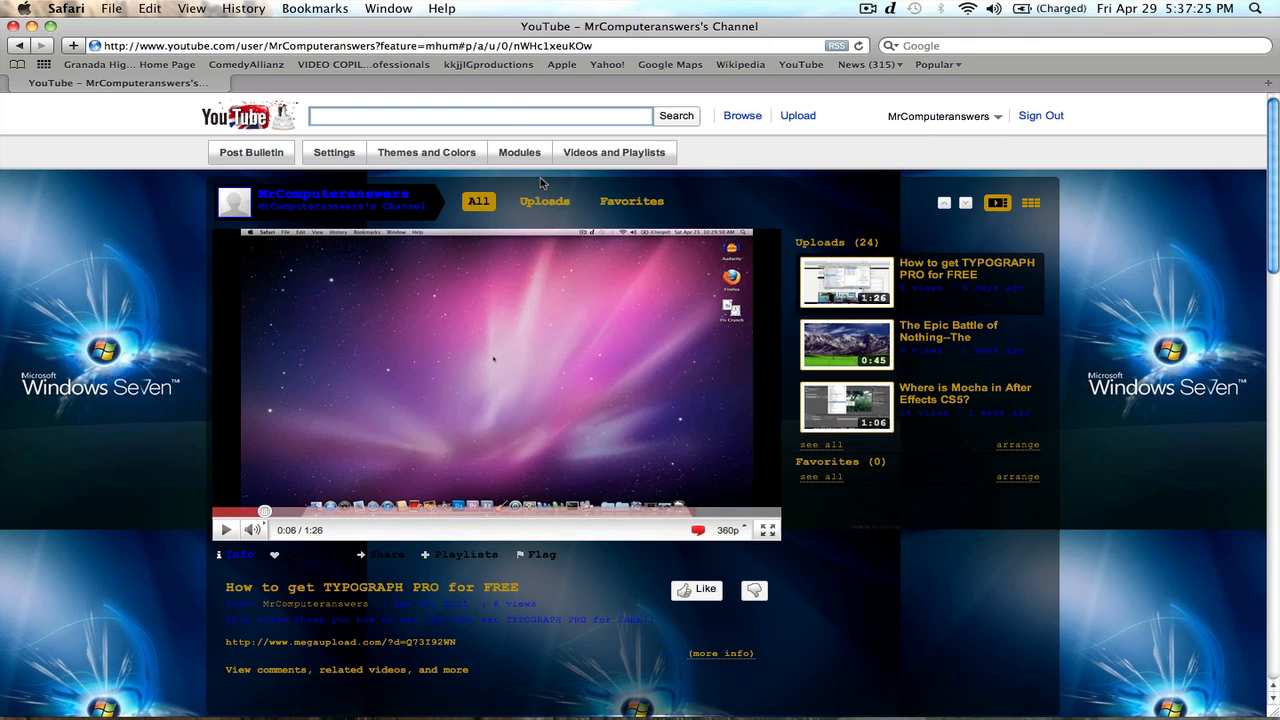